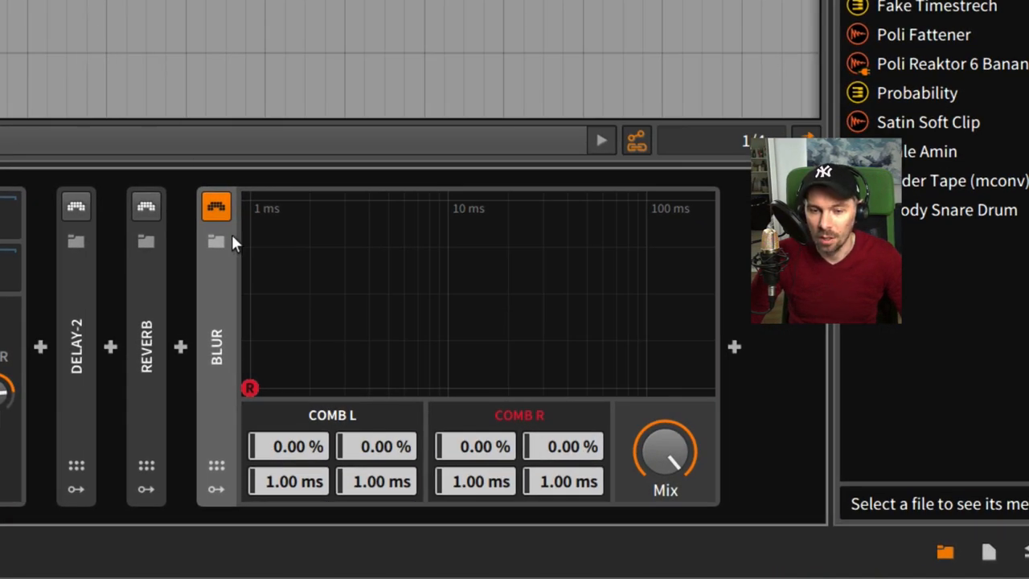
Adjust the left comb's feedback and delay time, then return its feedback to zero.
drag(289, 447, 289, 402)
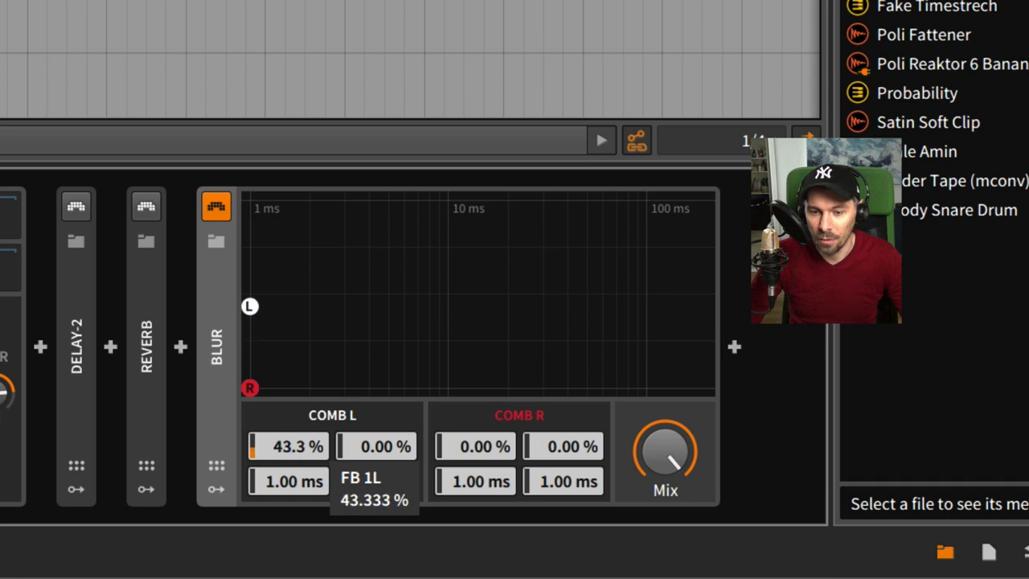
drag(250, 307, 309, 388)
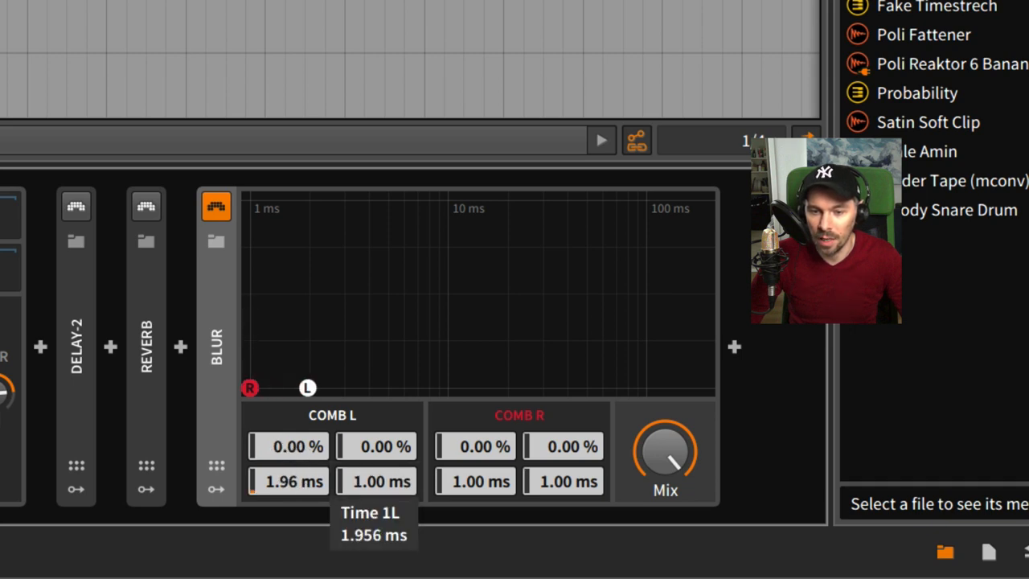
drag(308, 388, 414, 387)
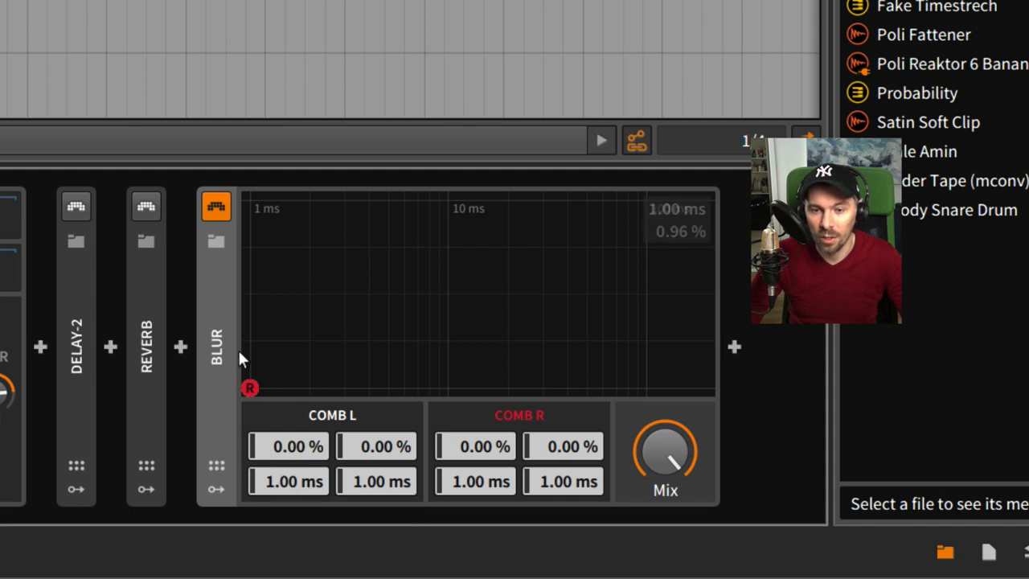
mouse_move(244, 329)
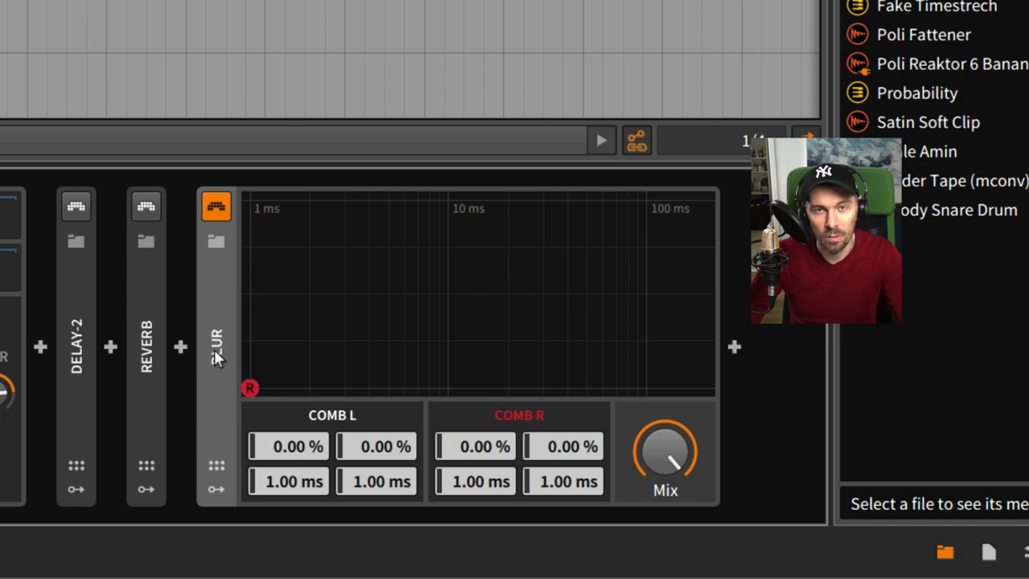
mouse_move(321, 447)
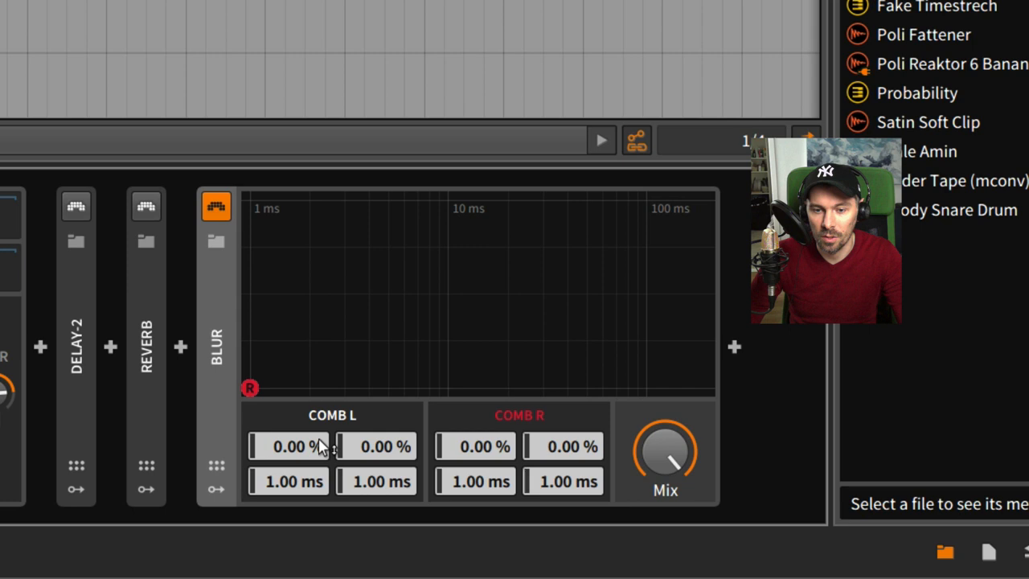
mouse_move(382, 485)
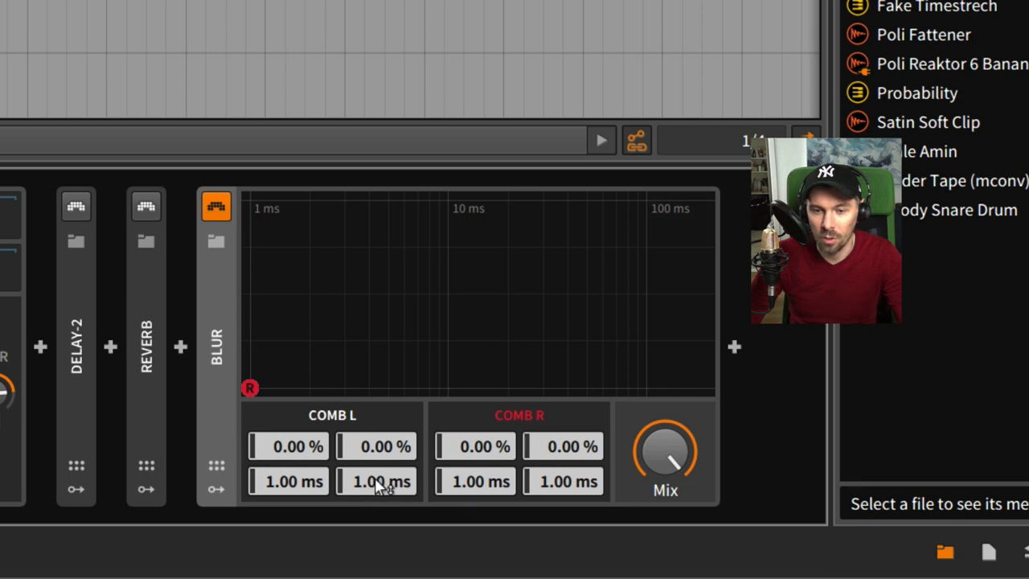
mouse_move(370, 482)
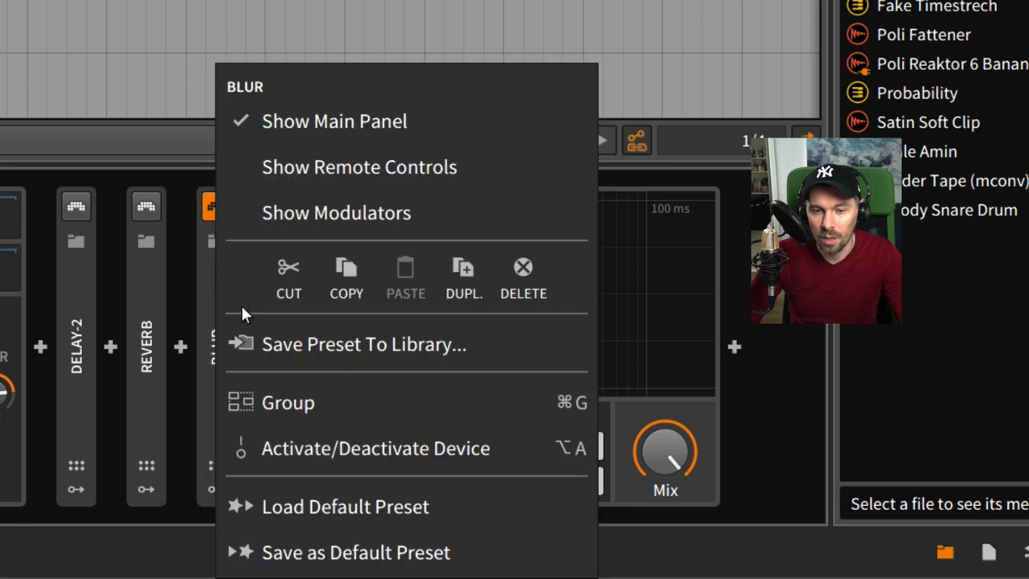
mouse_move(350, 453)
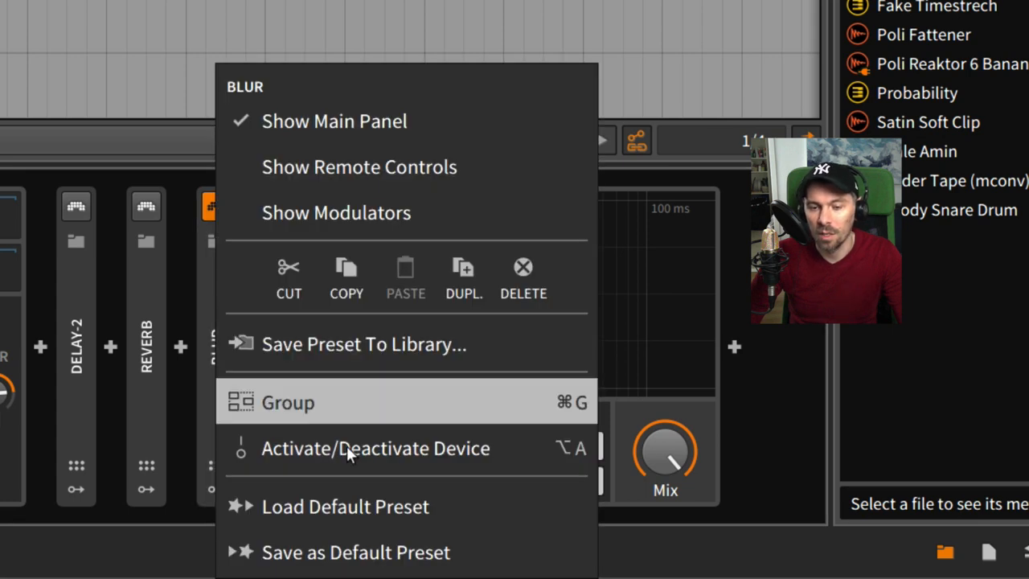
mouse_move(433, 554)
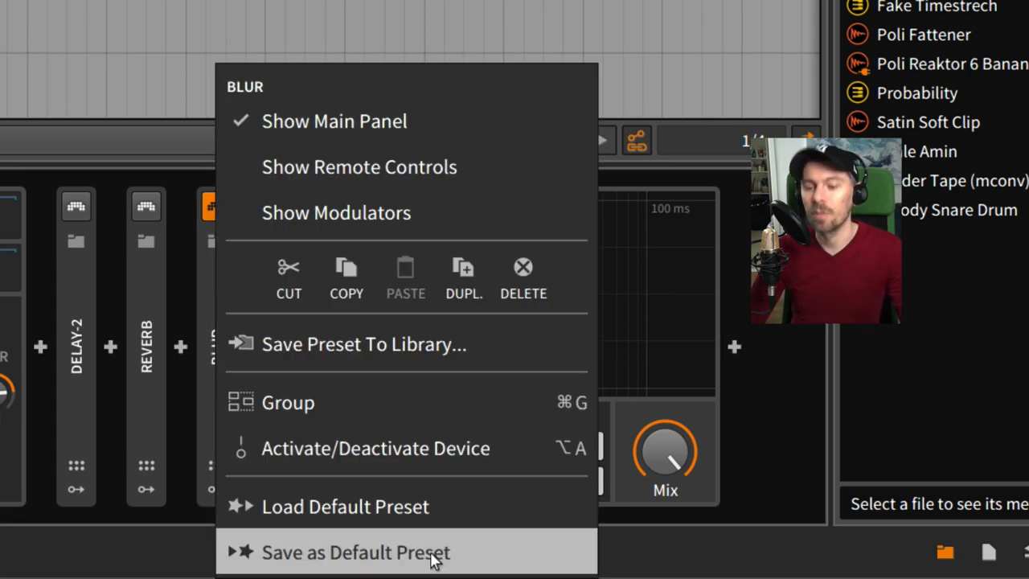
mouse_move(377, 551)
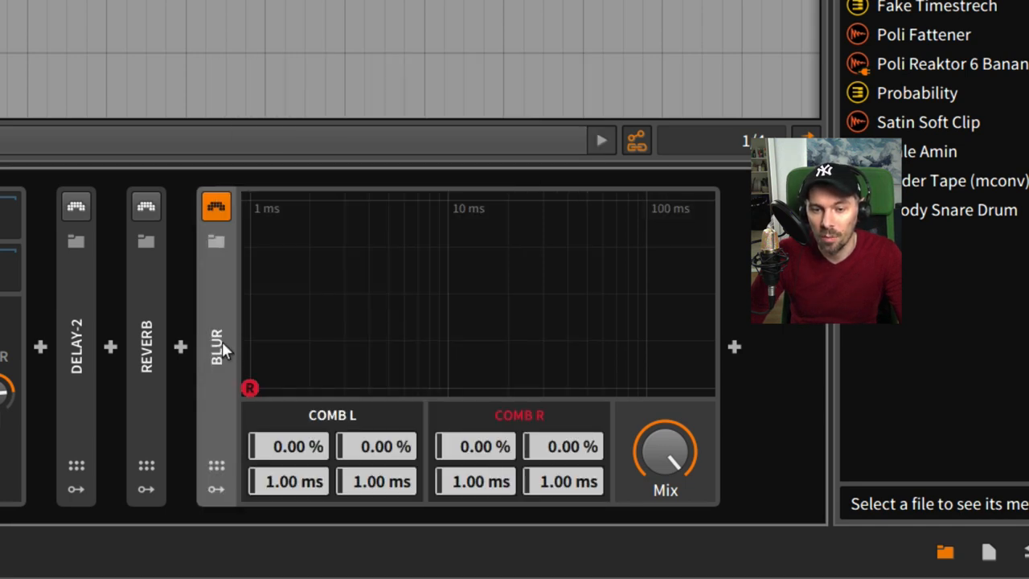
mouse_move(313, 387)
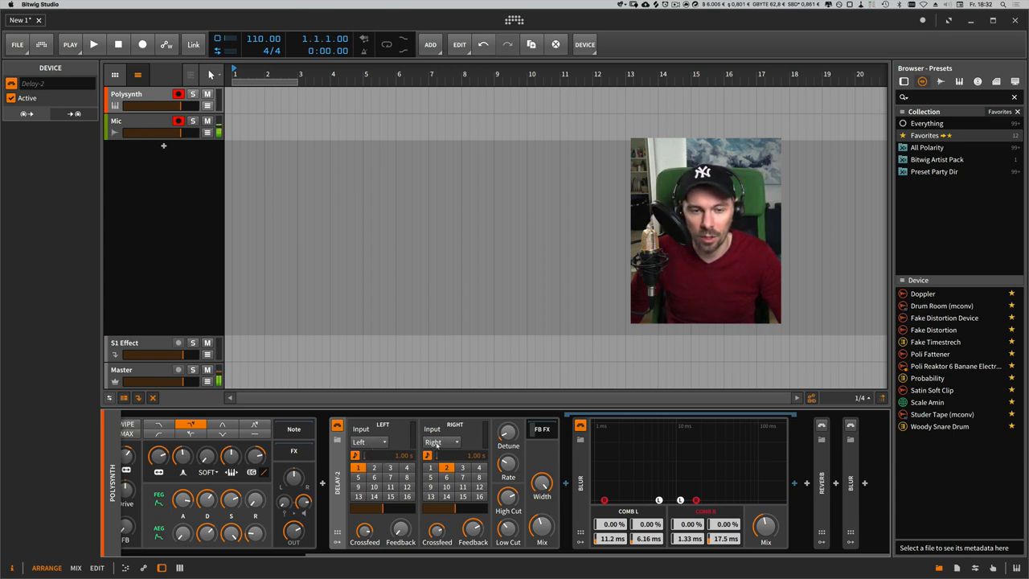
mouse_move(442, 442)
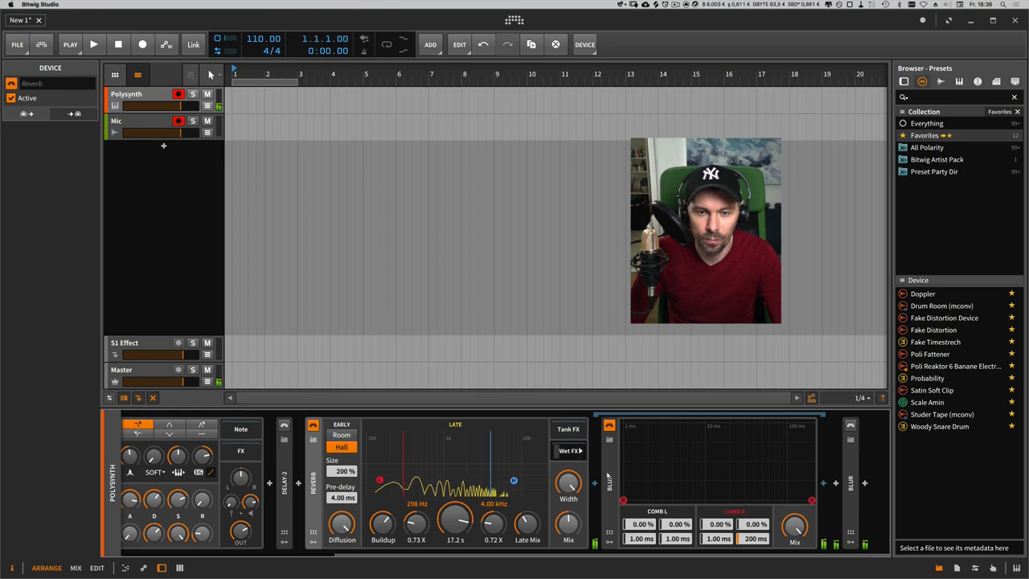
Search the browser for 'fil' to add a filter device to the reverb's FX chain.
text(fil)
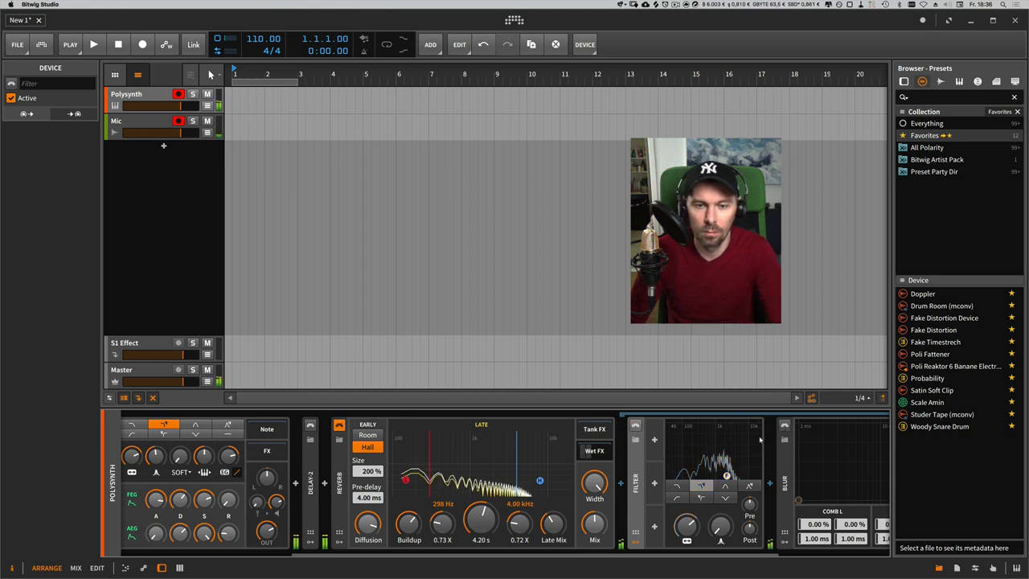
mouse_move(724, 447)
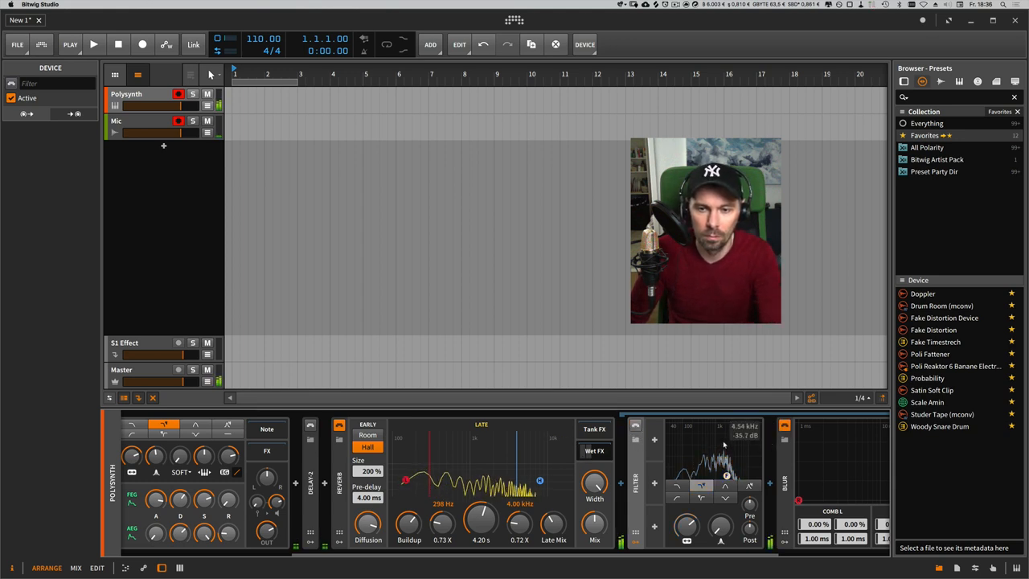